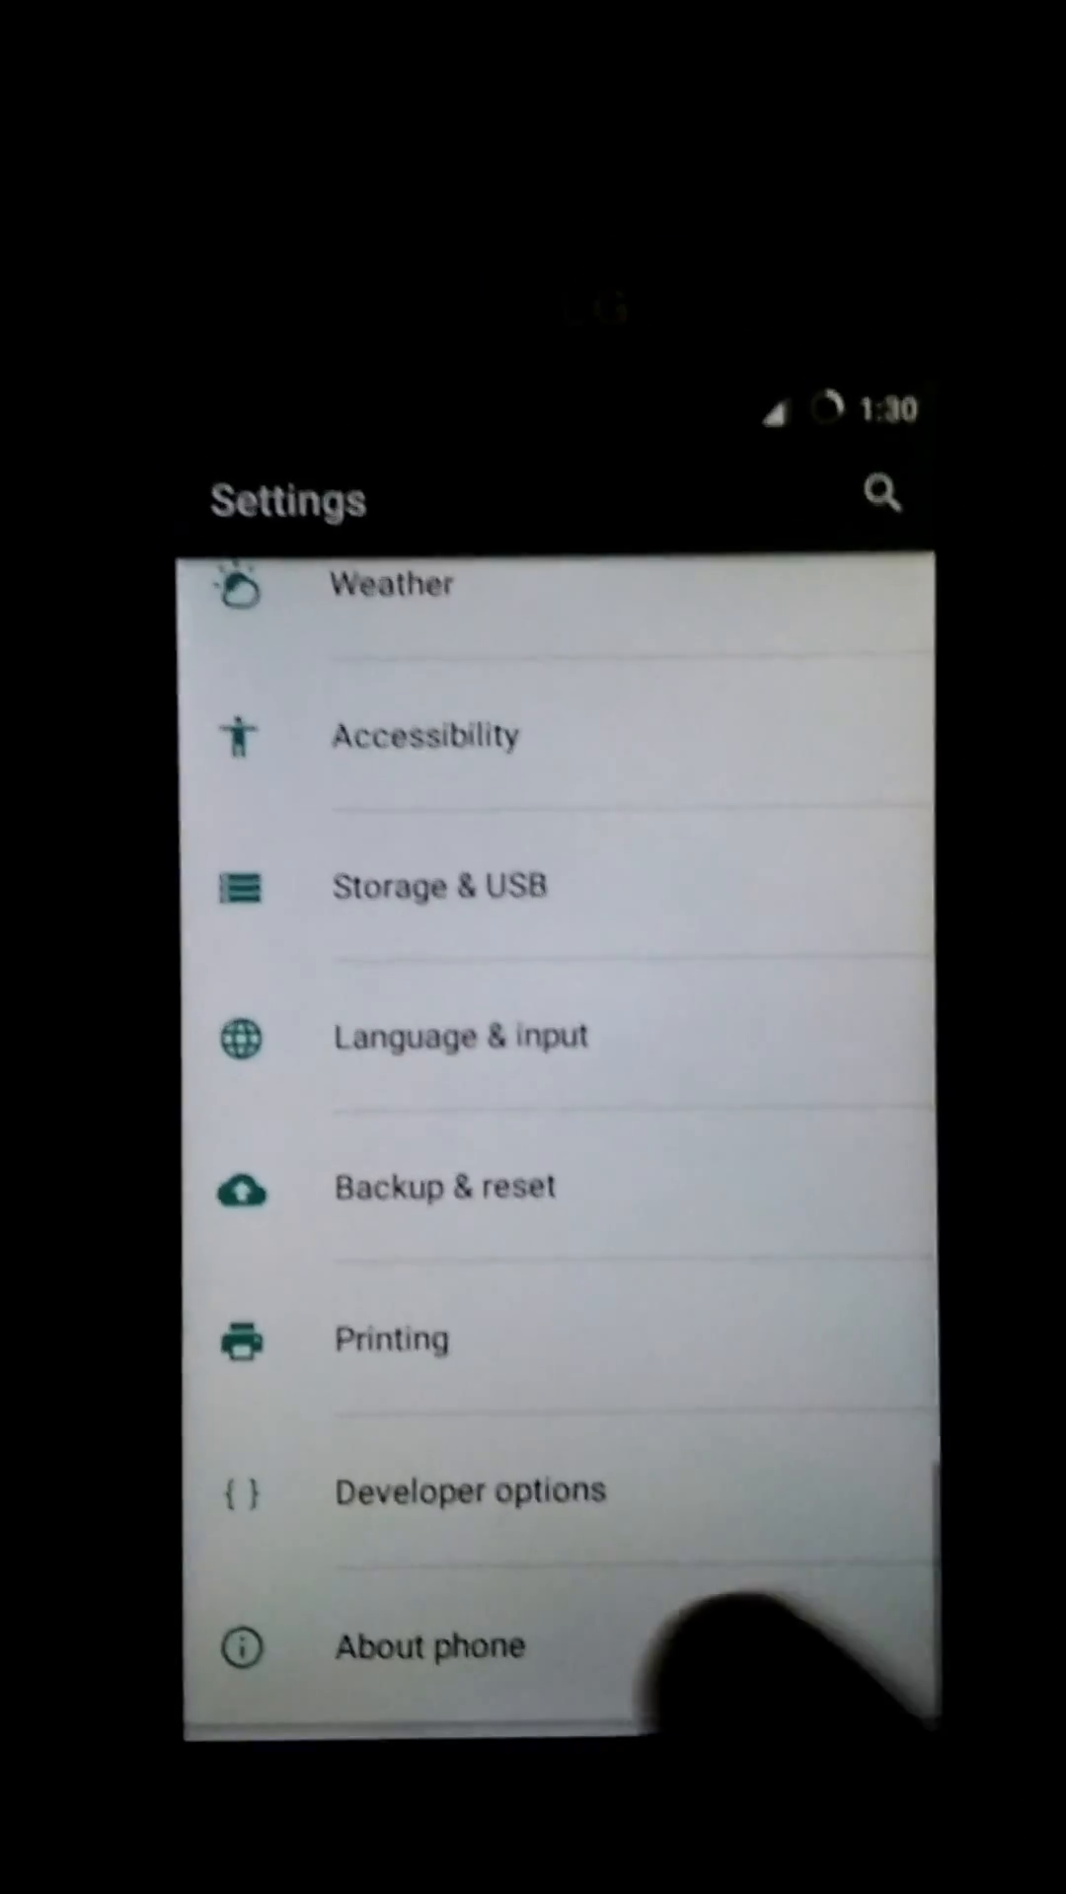
- Open About phone to view the LG LS740 model, Android 6.0.1 and CyanogenMod 13.0 details
click(427, 1645)
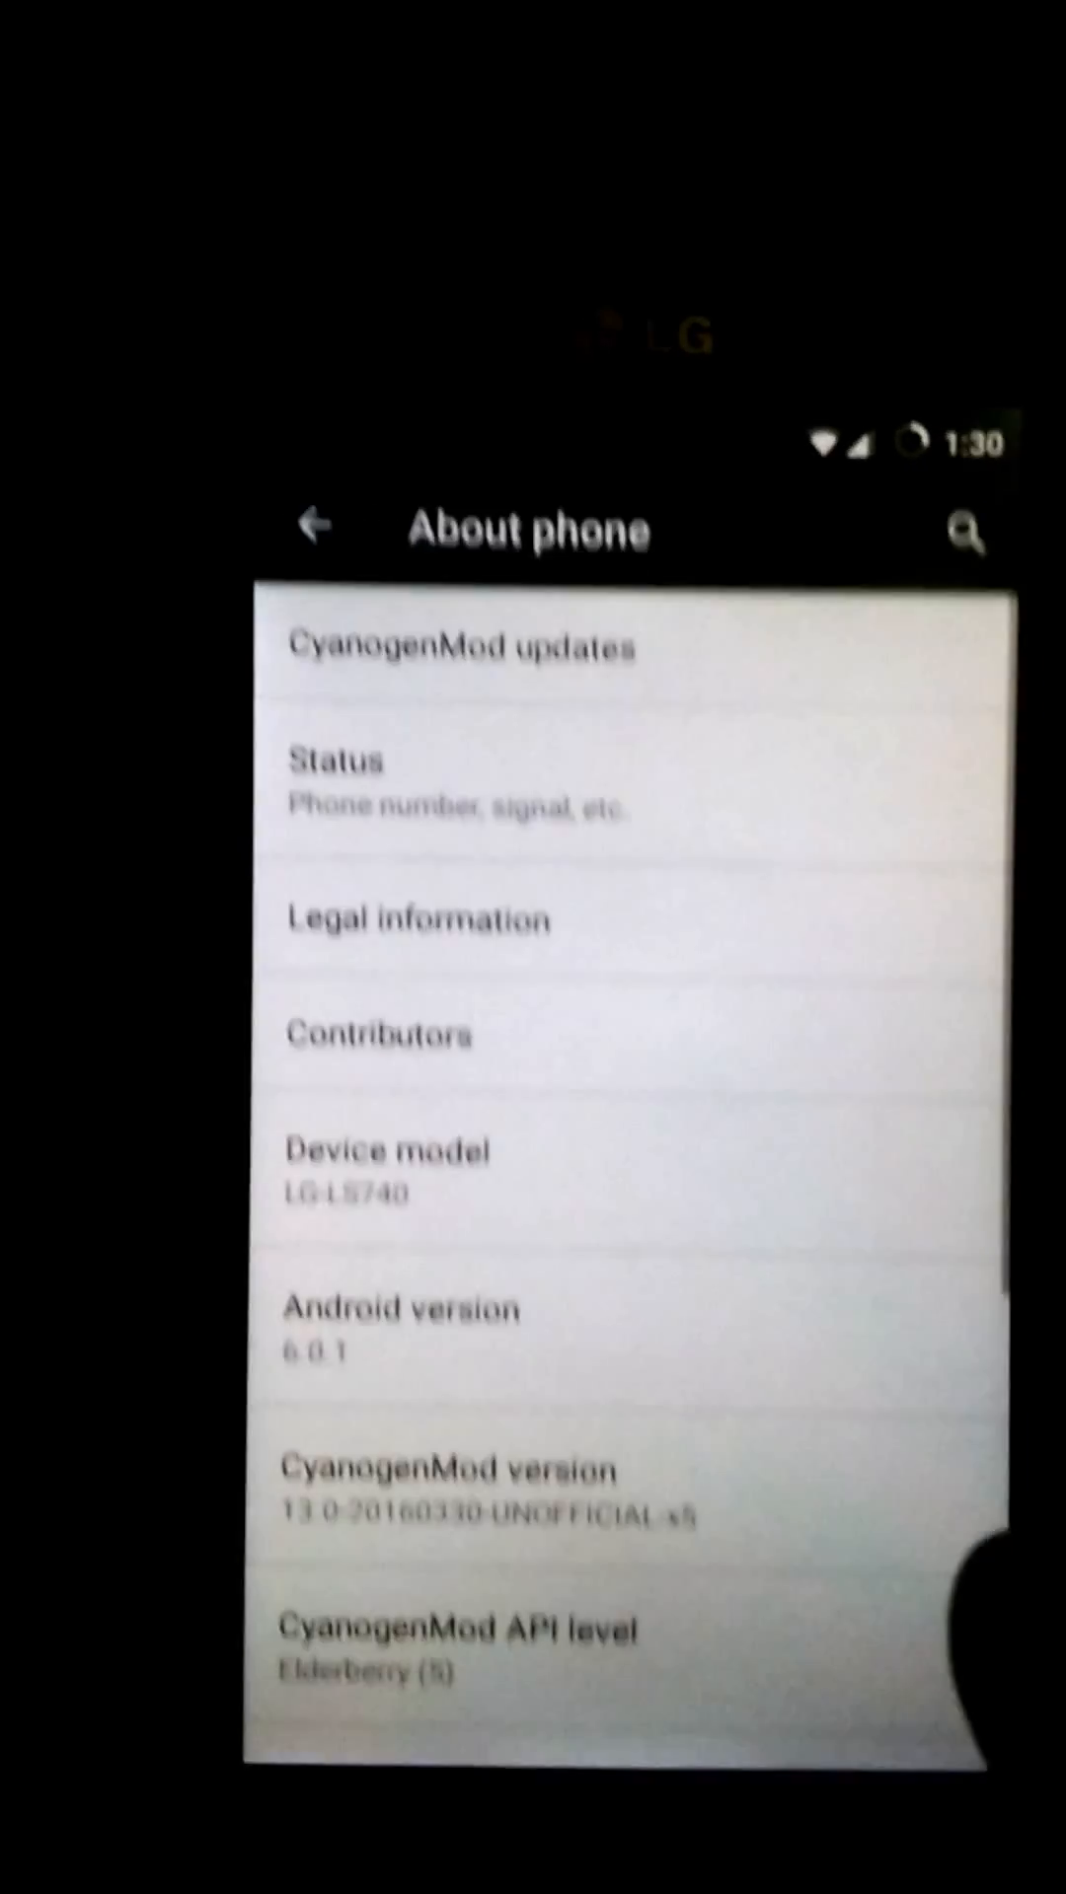